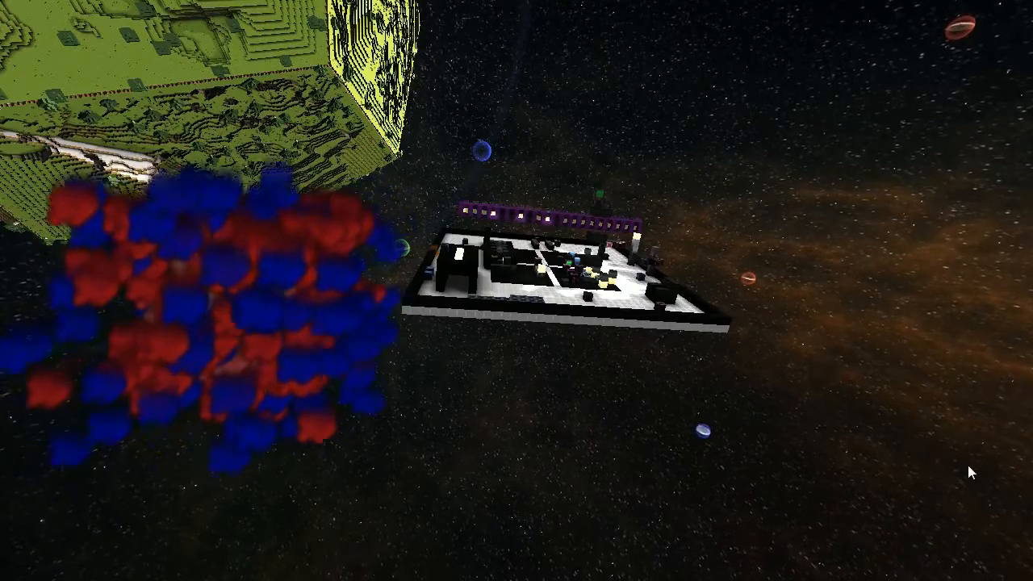
mouse_move(516, 290)
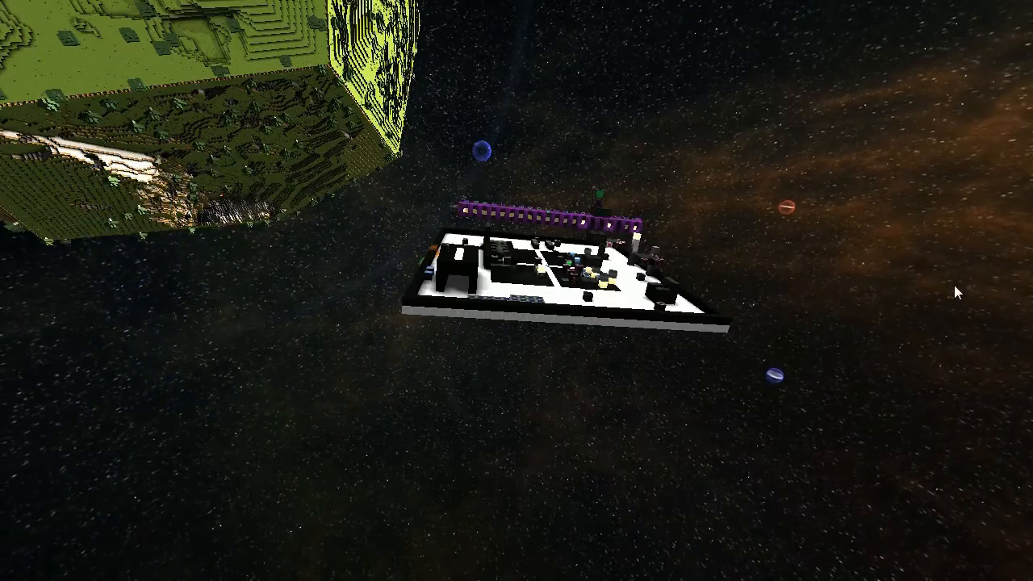
mouse_move(516, 338)
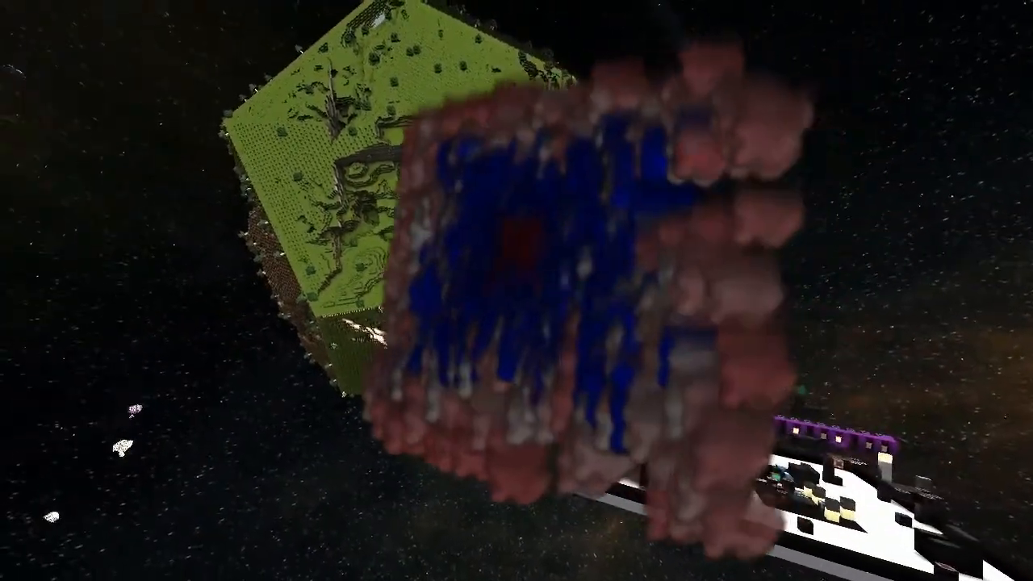
mouse_move(517, 291)
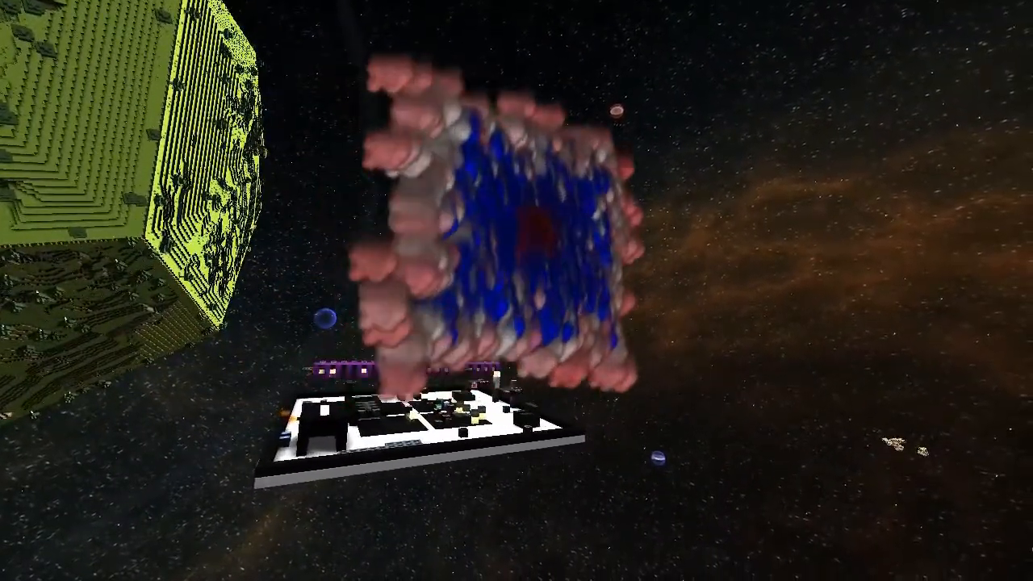
mouse_move(517, 291)
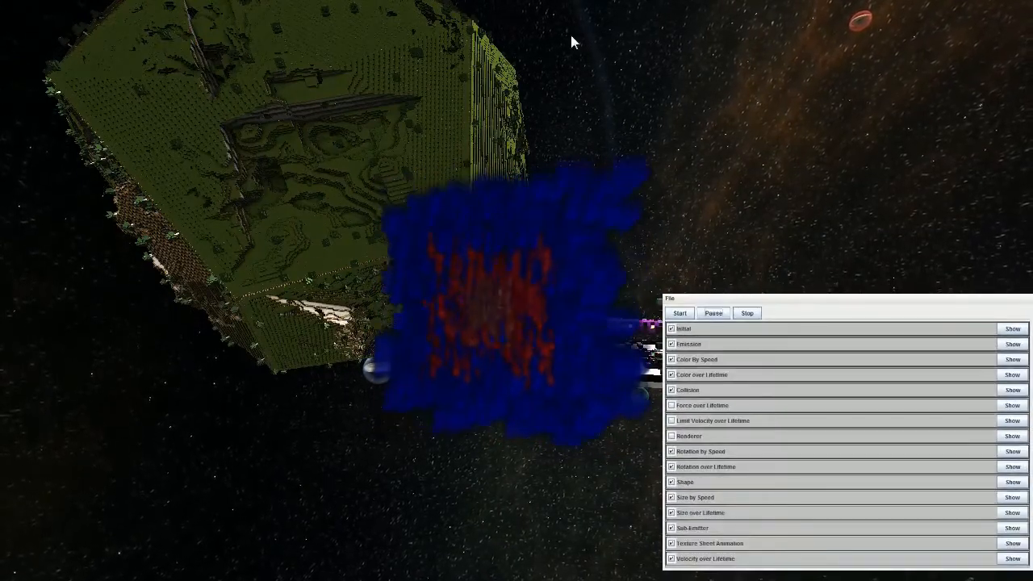
mouse_move(856, 108)
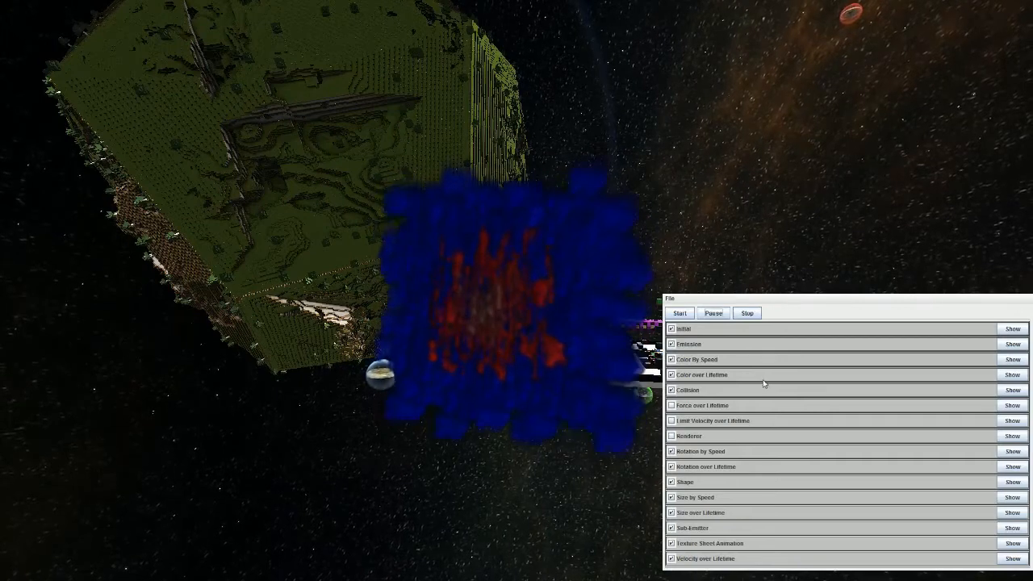
Step: Expand the effect's Initial settings, showing start colour and max particles
click(1011, 328)
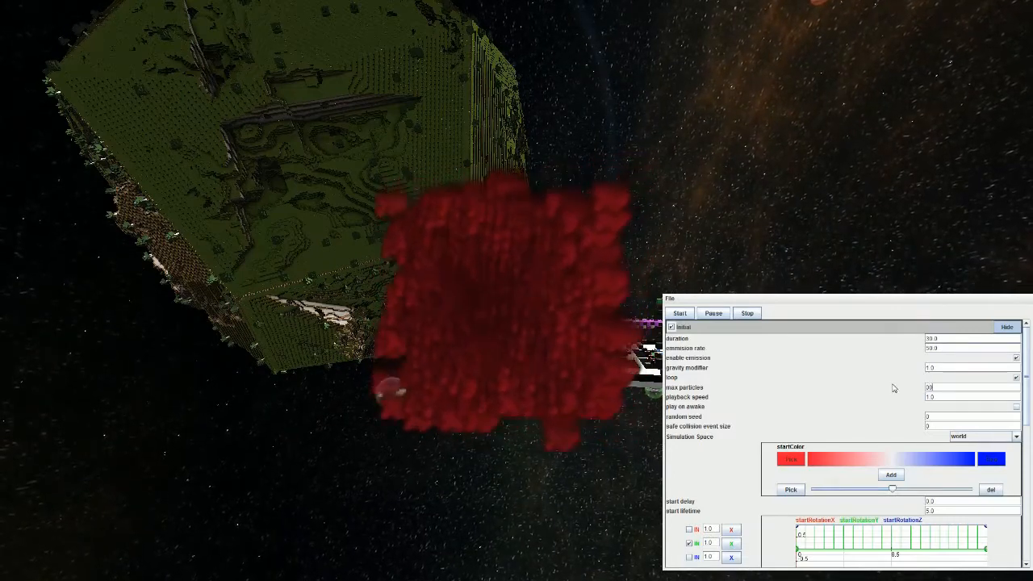
Step: Enter 9000 as the effect's max particles value
text(55)
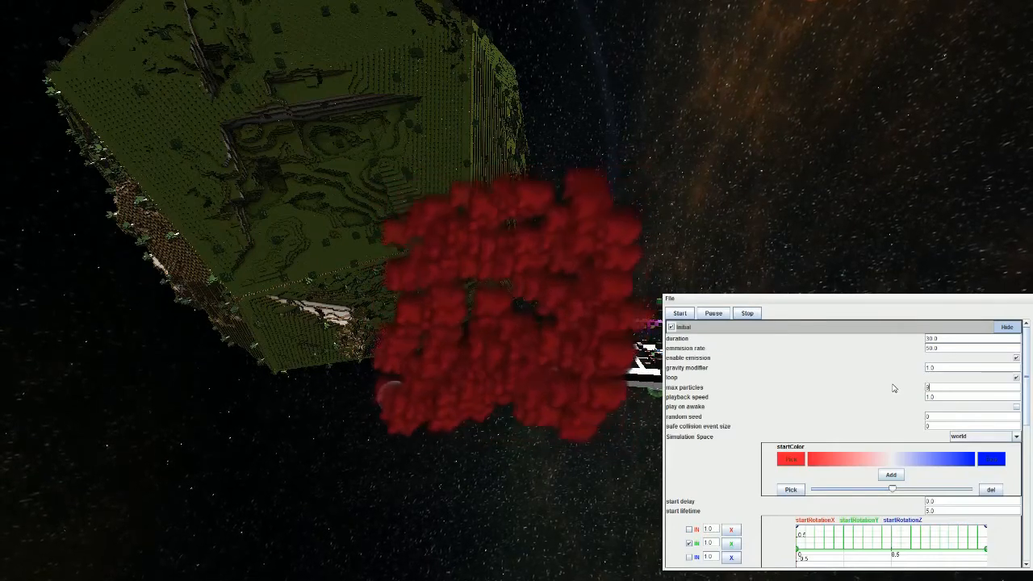
text(9000)
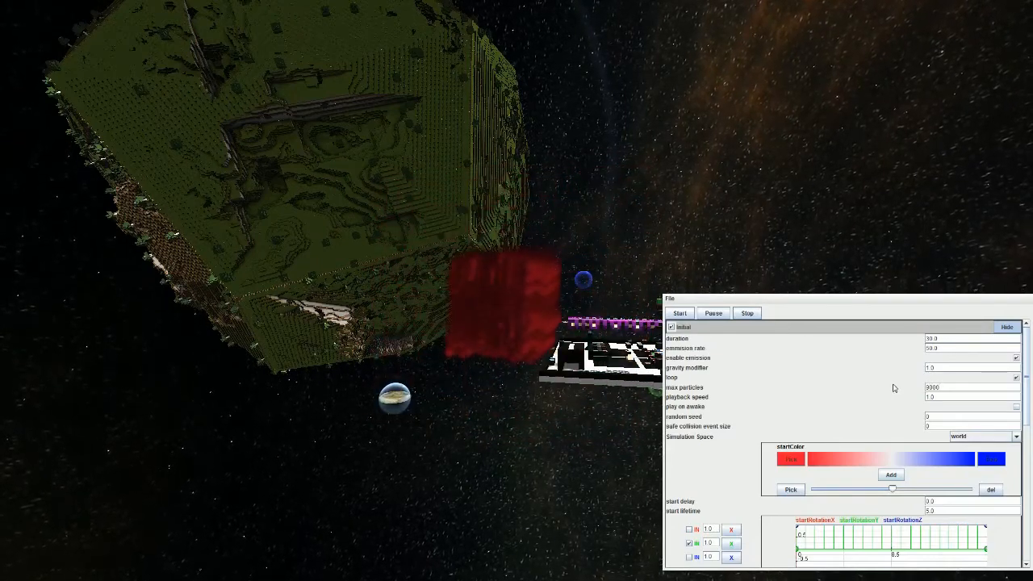